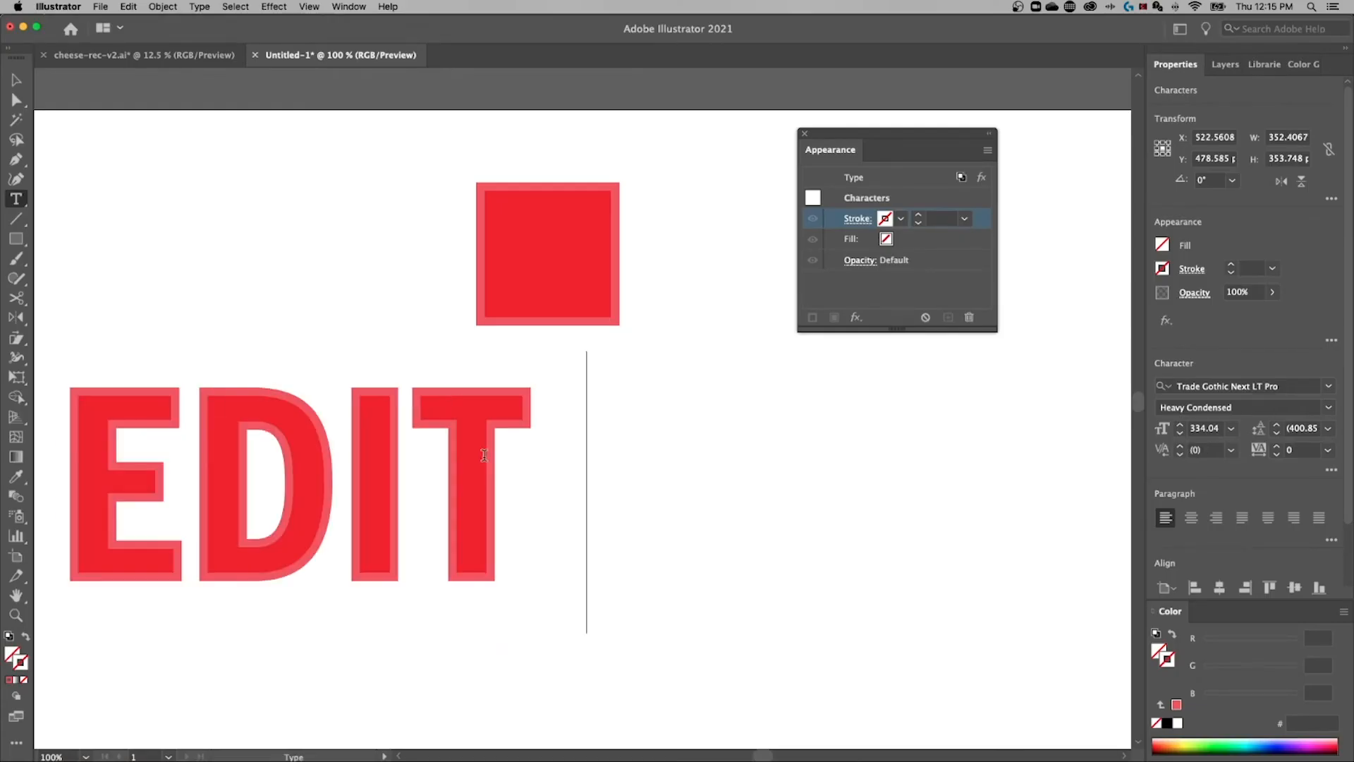
{"action": "type", "text": "THIS"}
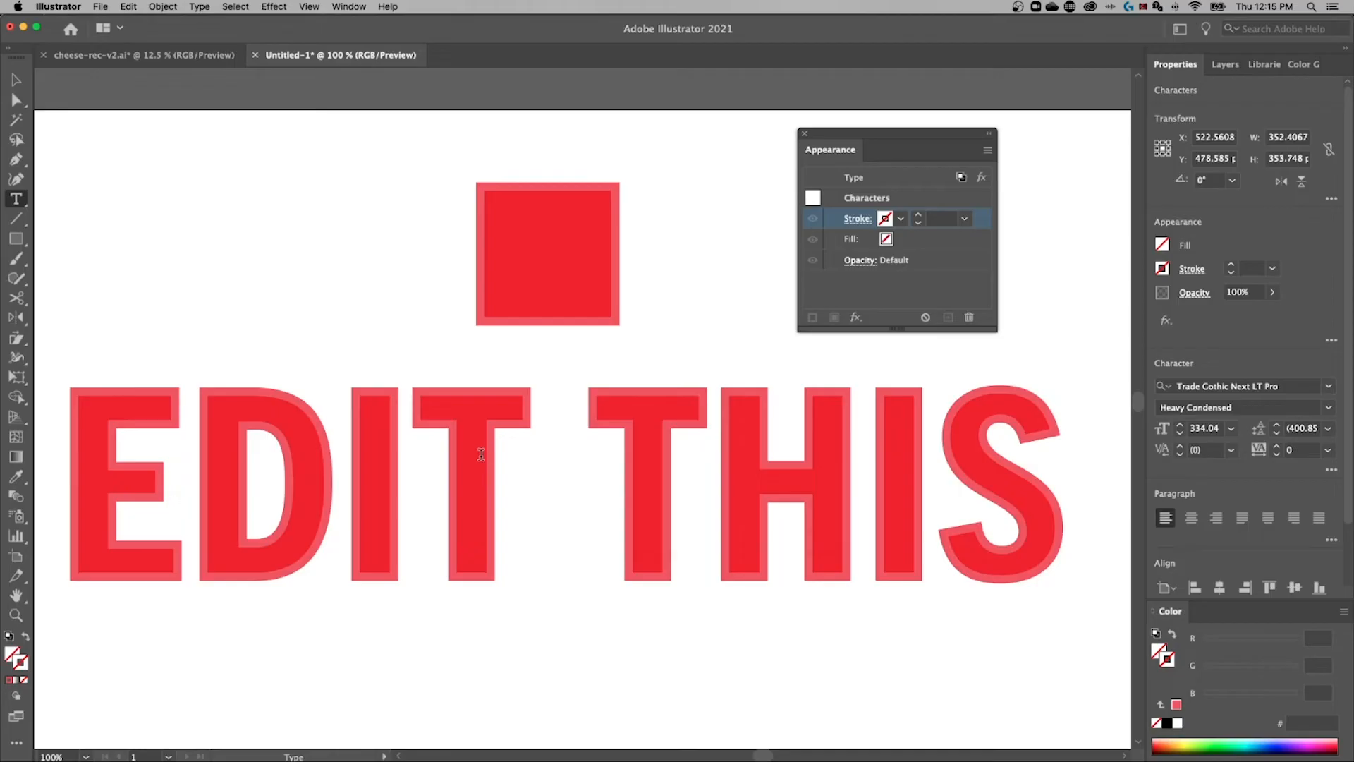